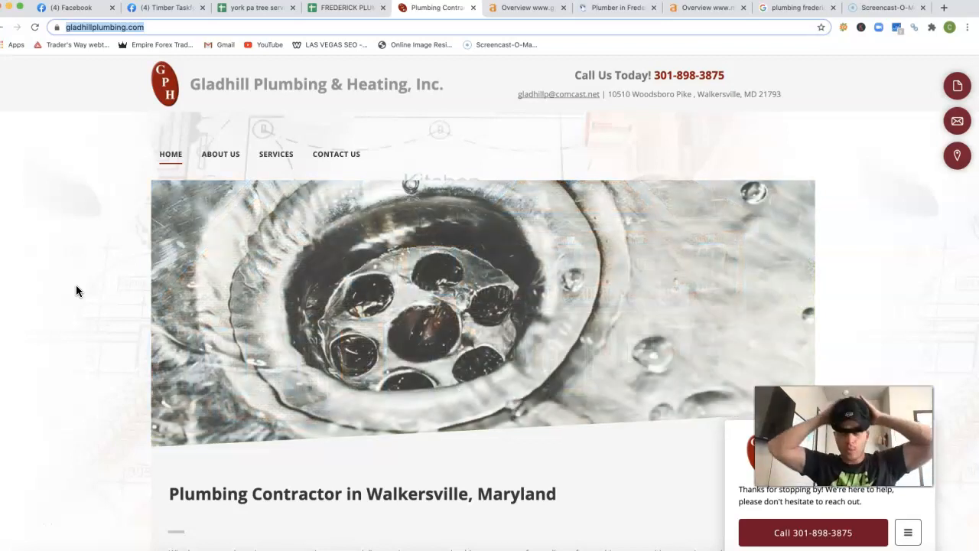
Step: Scroll the Gladhill Plumbing home page past the 'We Offer' services list to the pipe photo
{"action": "scroll", "scroll_direction": "down", "scroll_amount": 3}
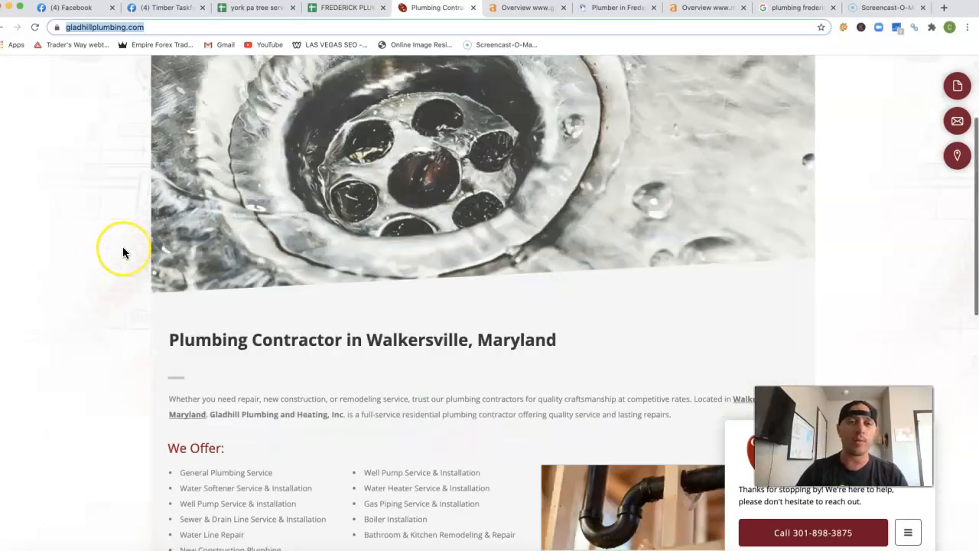
{"action": "scroll", "scroll_direction": "down", "scroll_amount": 3}
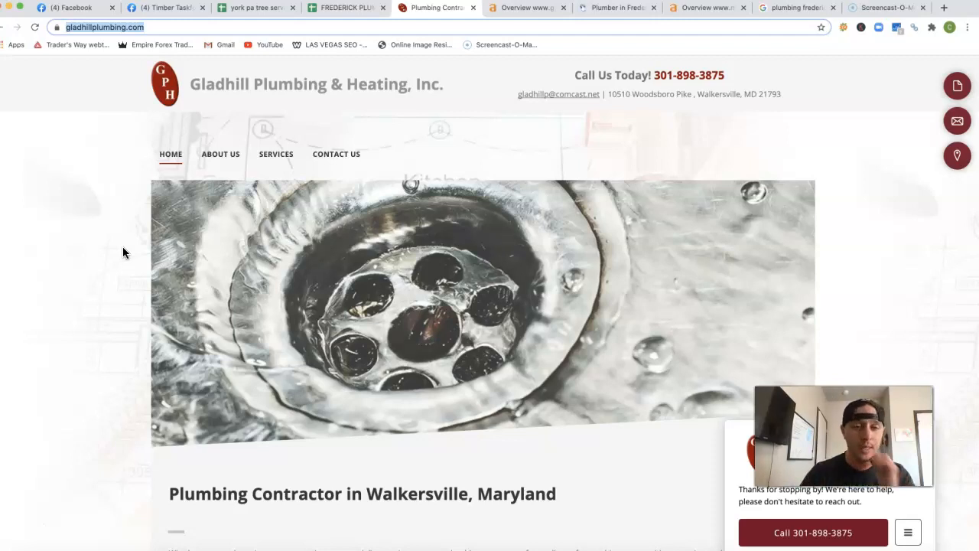
{"action": "scroll", "scroll_direction": "down", "scroll_amount": 3}
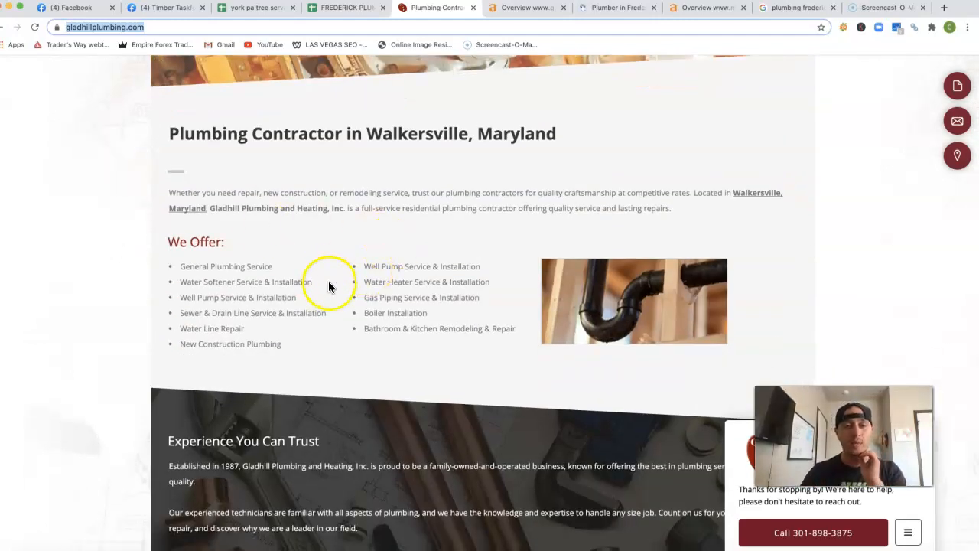
{"action": "mouse_move", "coordinate": [327, 309]}
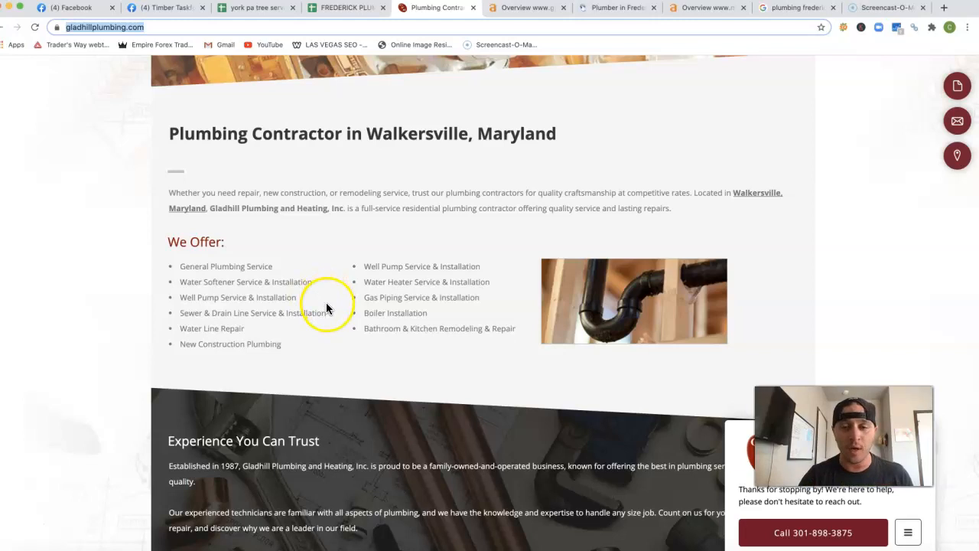
{"action": "scroll", "scroll_direction": "down", "scroll_amount": 3}
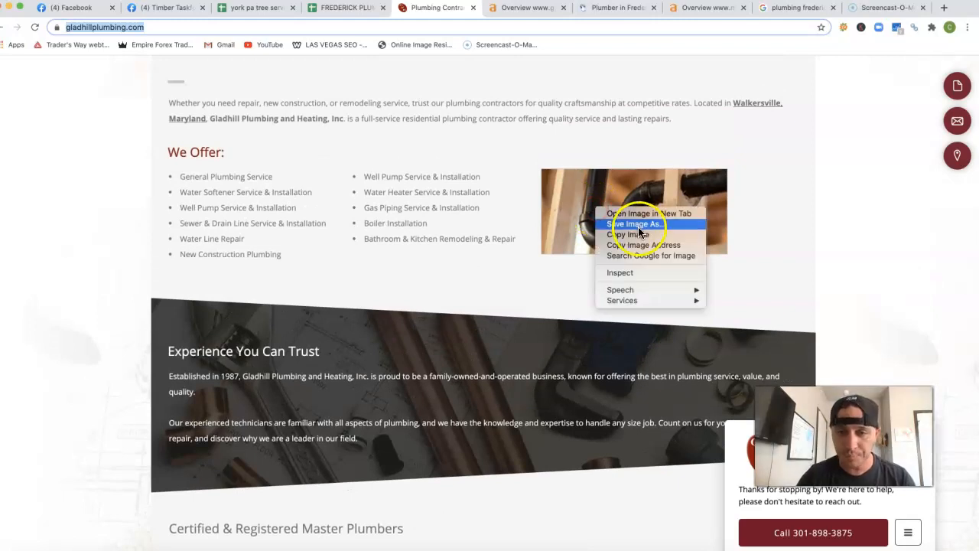
Step: Save the pipe photo as a JPEG into the Downloads folder
{"action": "left_click", "coordinate": [630, 223]}
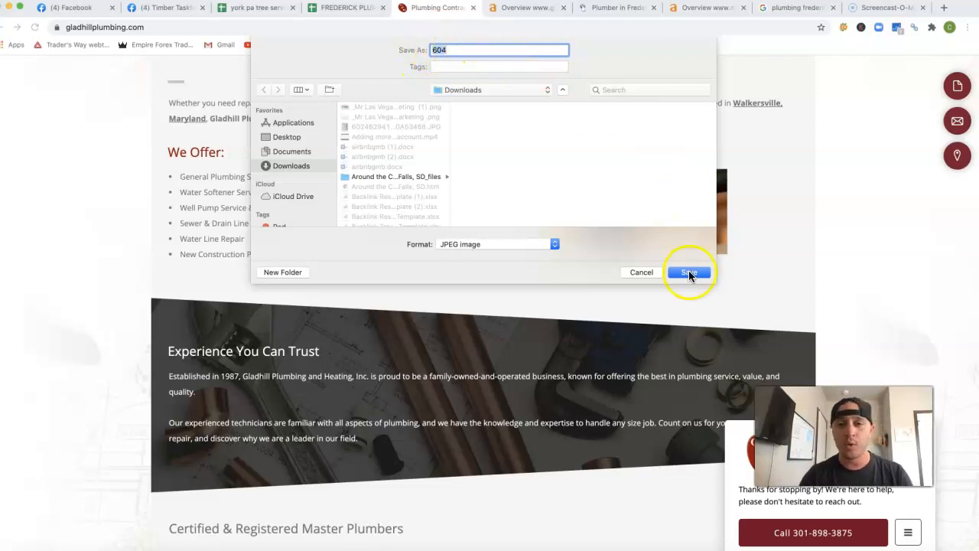
{"action": "left_click", "coordinate": [689, 272]}
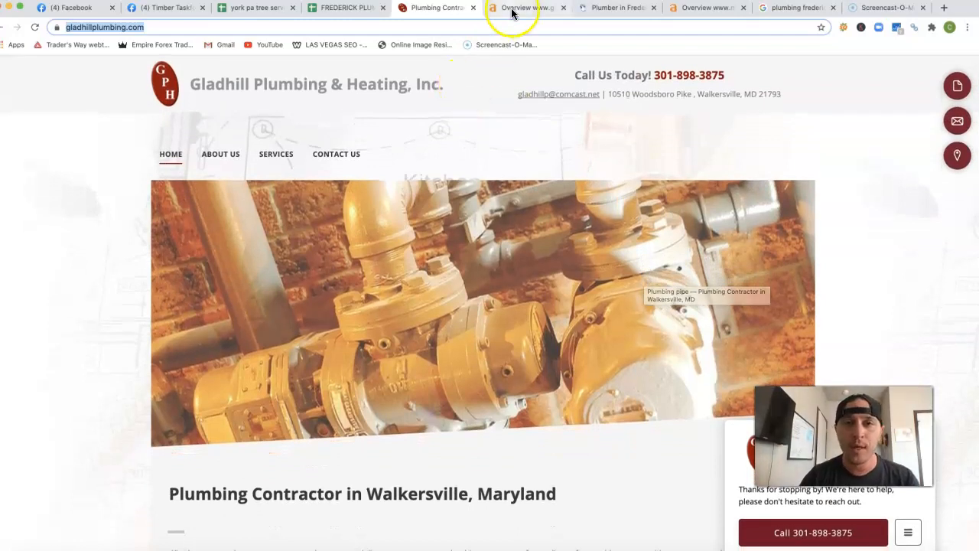
Step: Switch to the Ahrefs overview tab for gladhillplumbing.com (DR 1.8, 117 backlinks, 18 referring domains)
{"action": "left_click", "coordinate": [525, 8]}
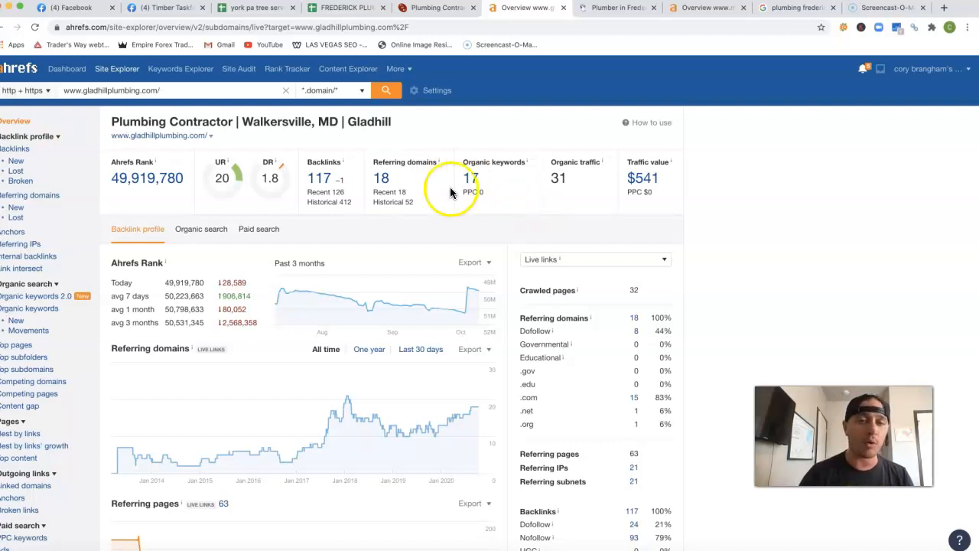
{"action": "mouse_move", "coordinate": [480, 187]}
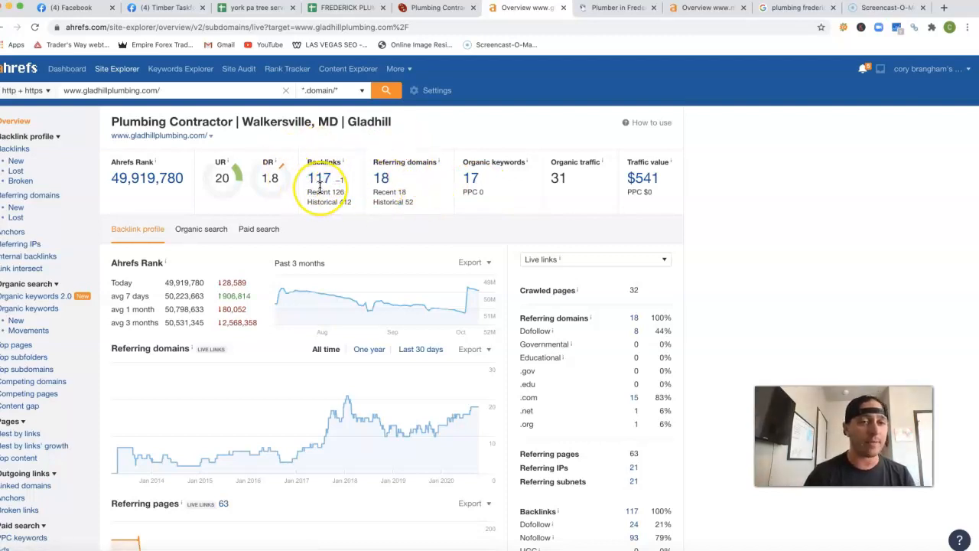
{"action": "mouse_move", "coordinate": [596, 21]}
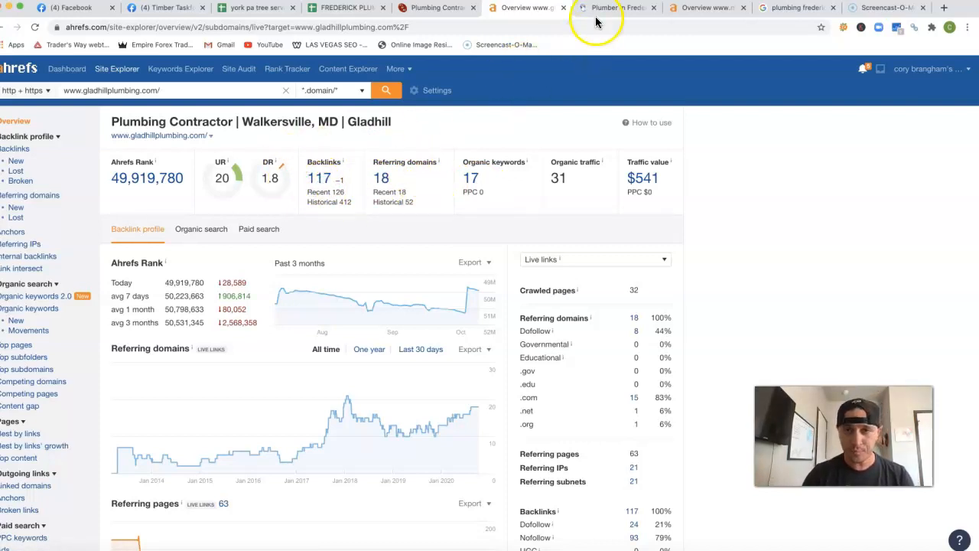
{"action": "left_click", "coordinate": [615, 8]}
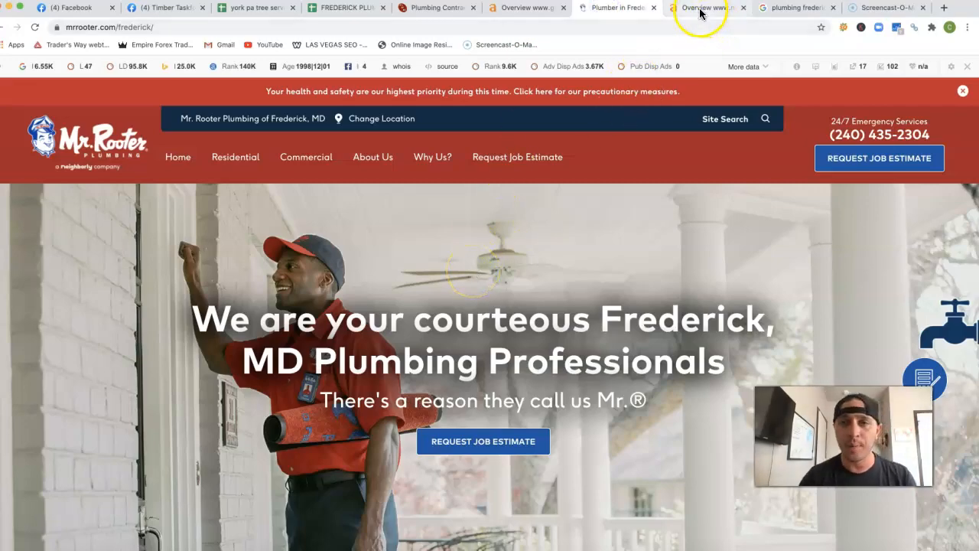
{"action": "left_click", "coordinate": [704, 8]}
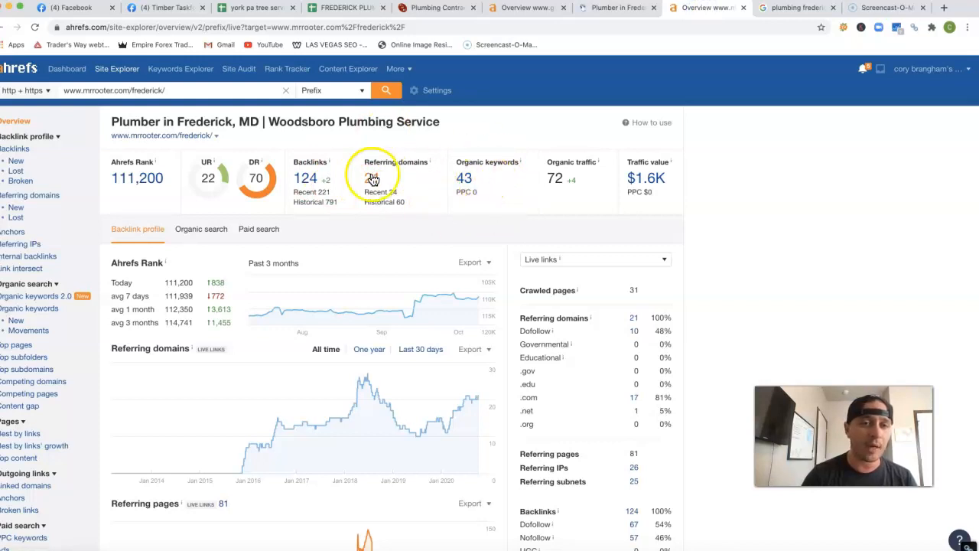
{"action": "mouse_move", "coordinate": [314, 177]}
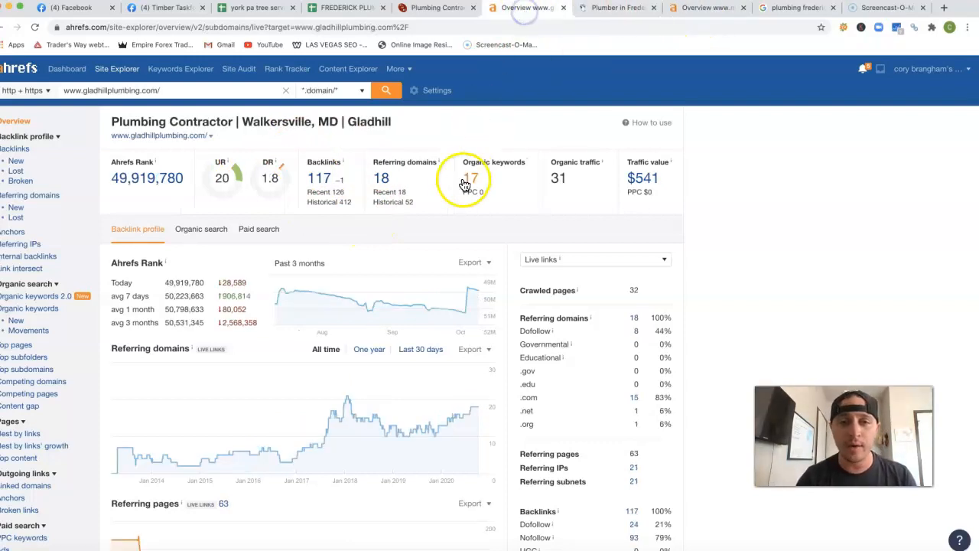
Step: Open the 17 organic keywords report and sort it by position, 'gladhill plumbing' first
{"action": "left_click", "coordinate": [472, 178]}
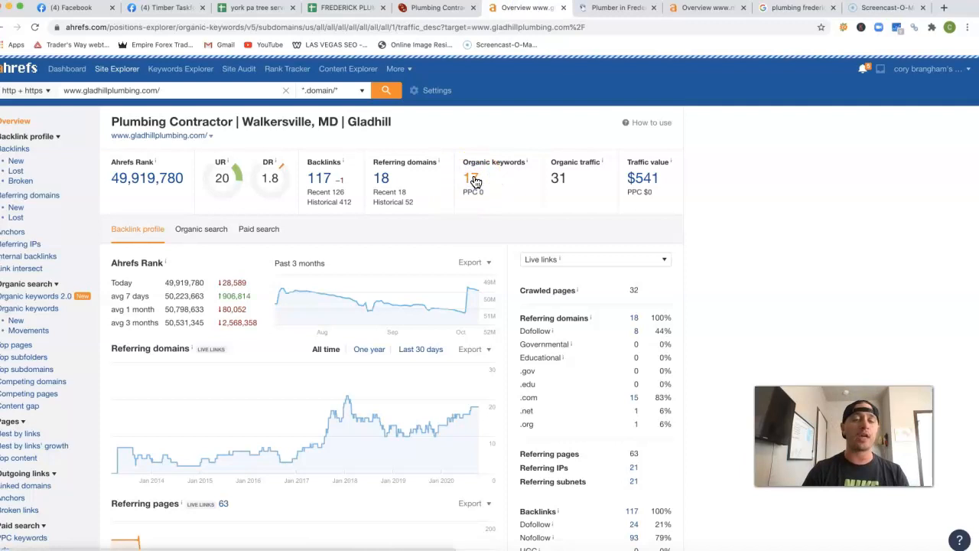
{"action": "left_click", "coordinate": [473, 177]}
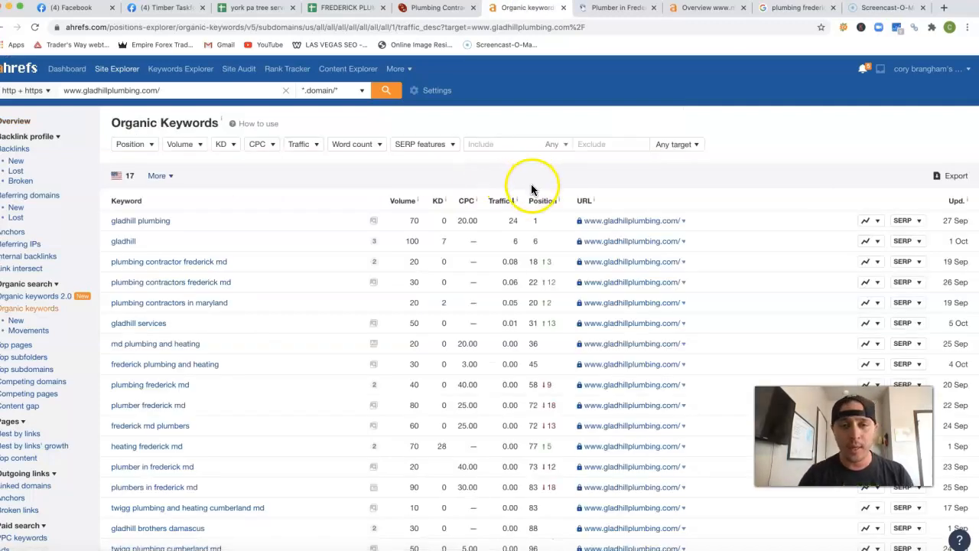
{"action": "left_click", "coordinate": [540, 201]}
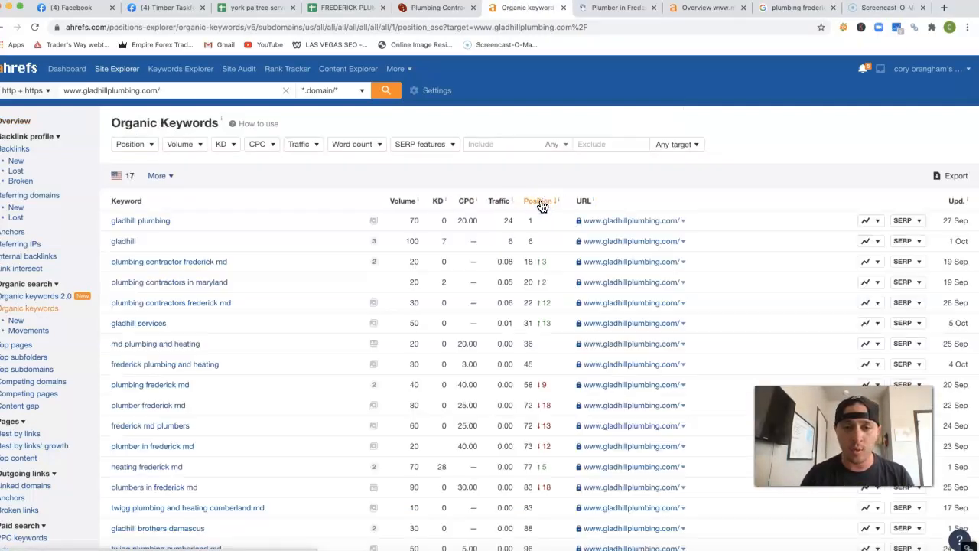
{"action": "mouse_move", "coordinate": [160, 405]}
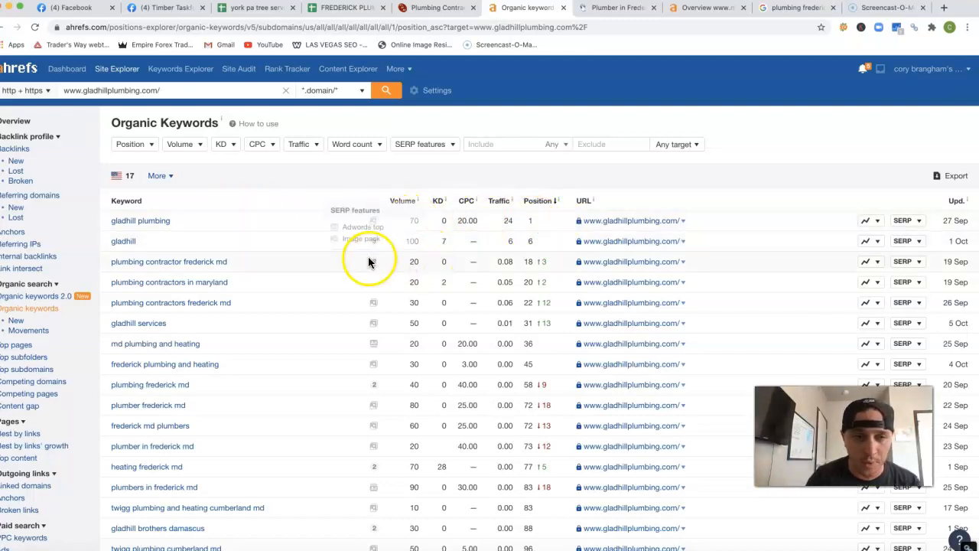
{"action": "mouse_move", "coordinate": [273, 275]}
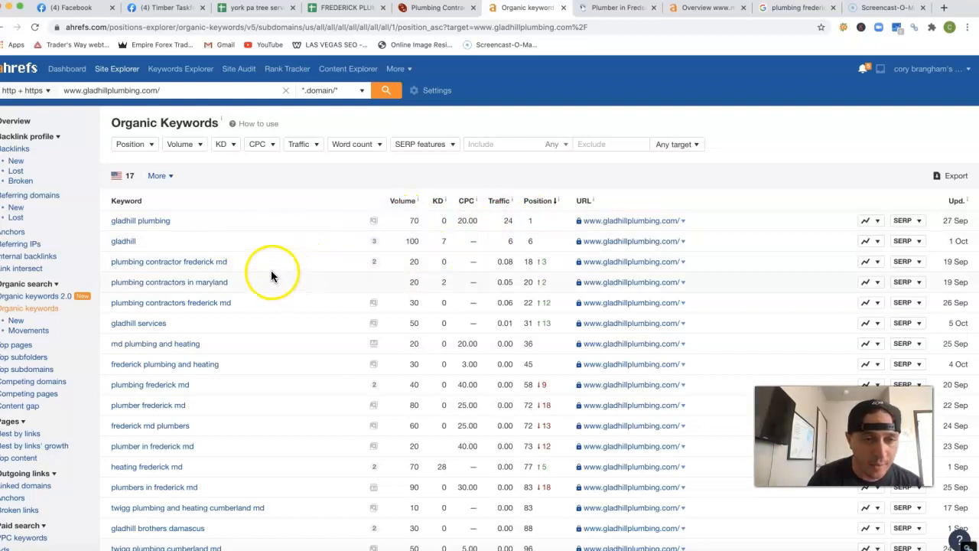
{"action": "mouse_move", "coordinate": [223, 261]}
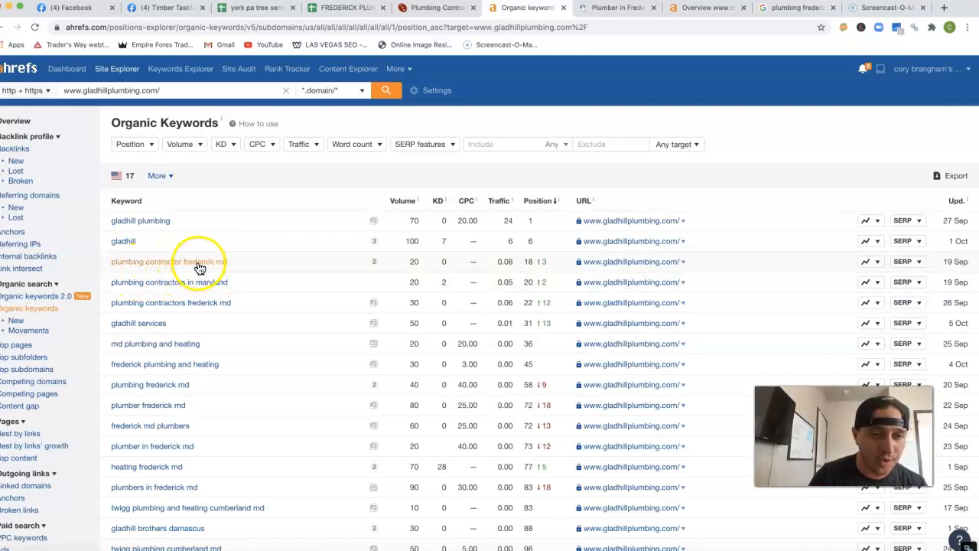
{"action": "mouse_move", "coordinate": [158, 292]}
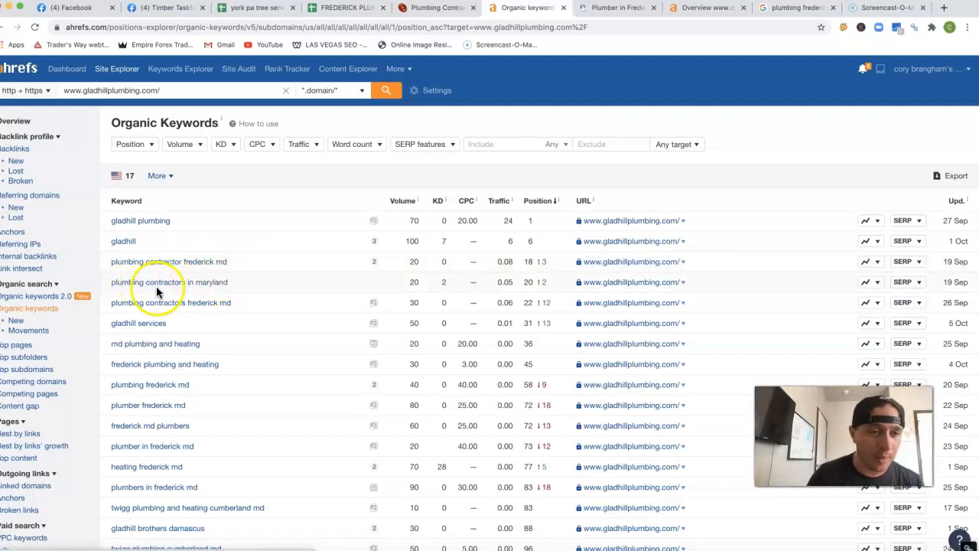
{"action": "mouse_move", "coordinate": [277, 293]}
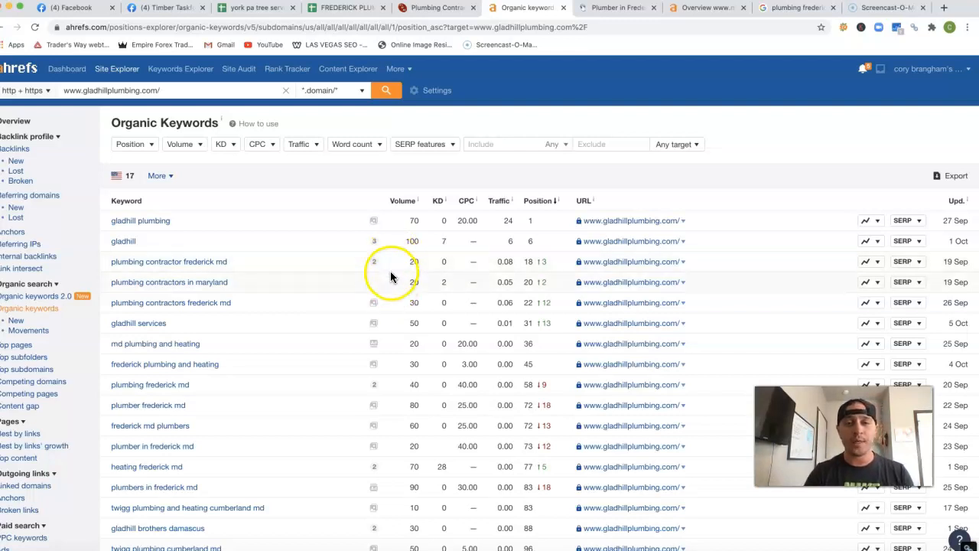
{"action": "mouse_move", "coordinate": [573, 273]}
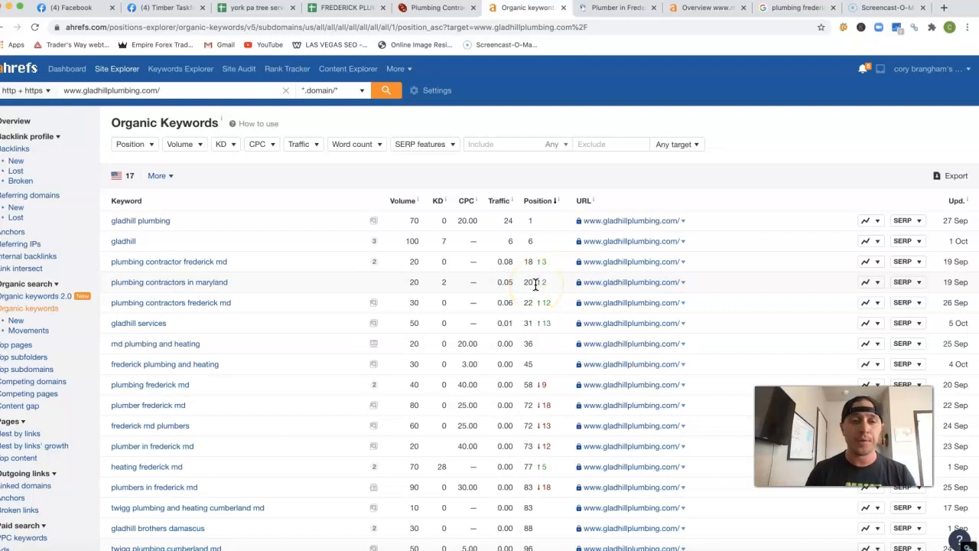
Step: Switch to the Google 'plumbing frederick' results showing nearby plumbers like Larry and Sons
{"action": "left_click", "coordinate": [797, 8]}
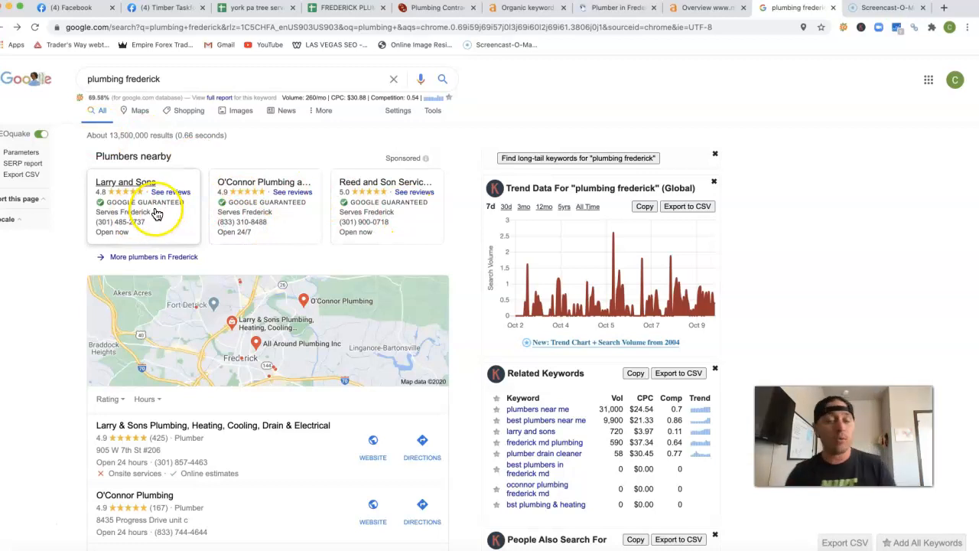
{"action": "mouse_move", "coordinate": [298, 212]}
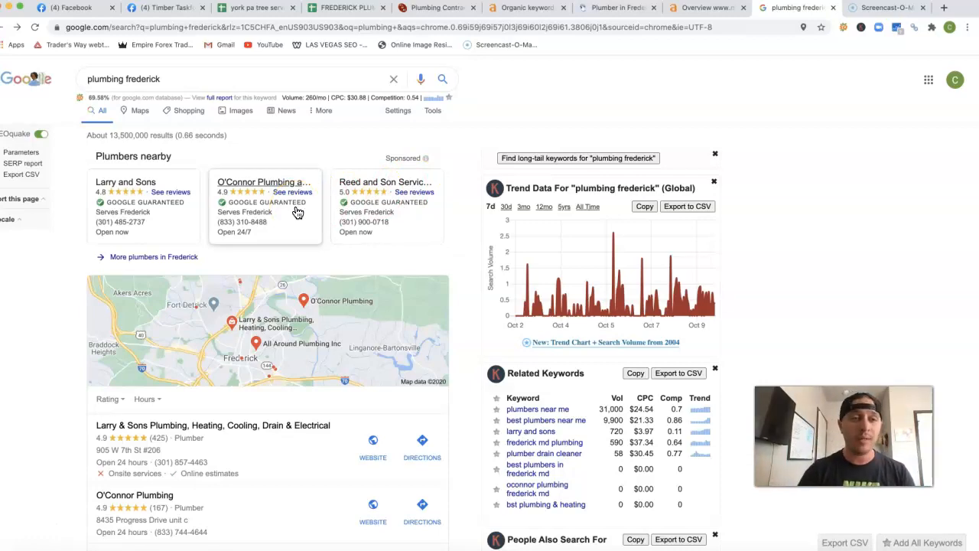
{"action": "scroll", "scroll_direction": "down", "scroll_amount": 3}
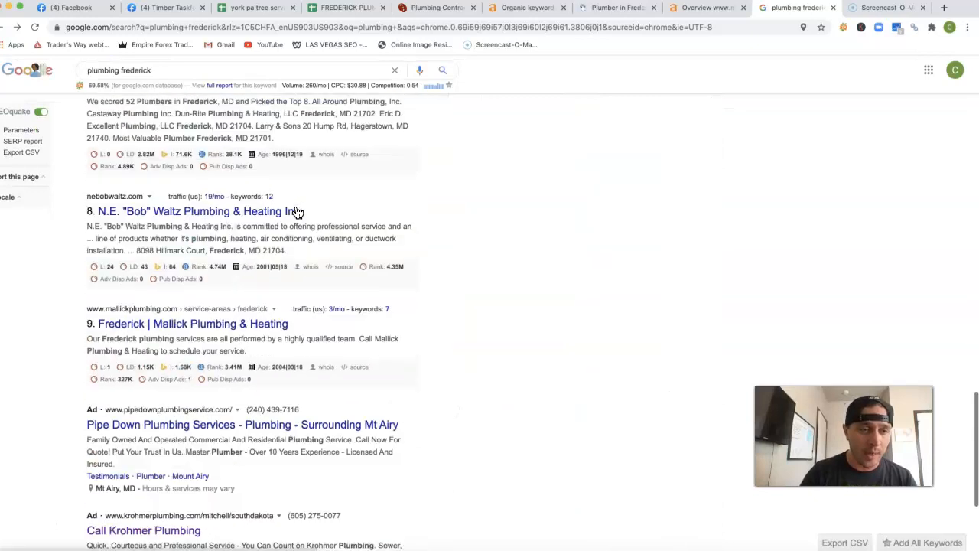
{"action": "scroll", "scroll_direction": "down", "scroll_amount": 3}
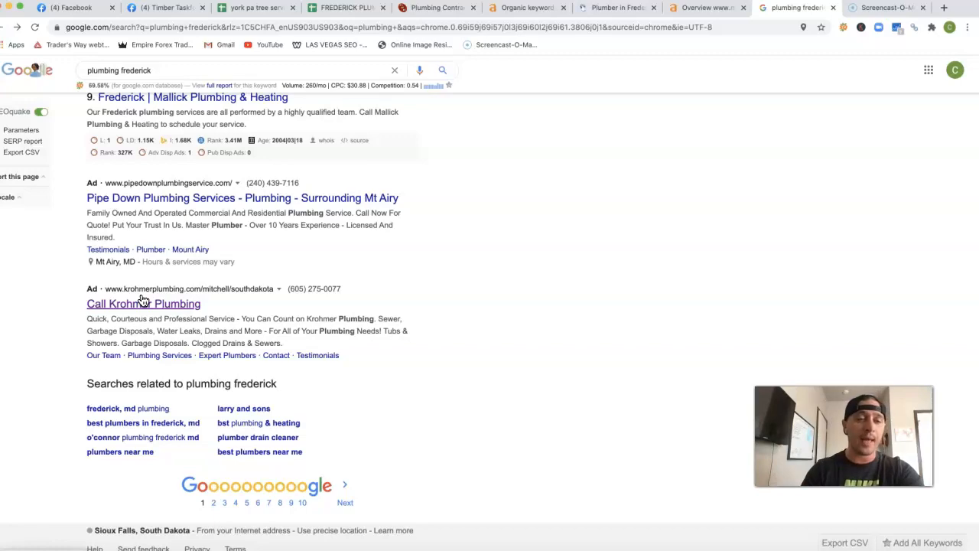
{"action": "scroll", "scroll_direction": "up", "scroll_amount": 3}
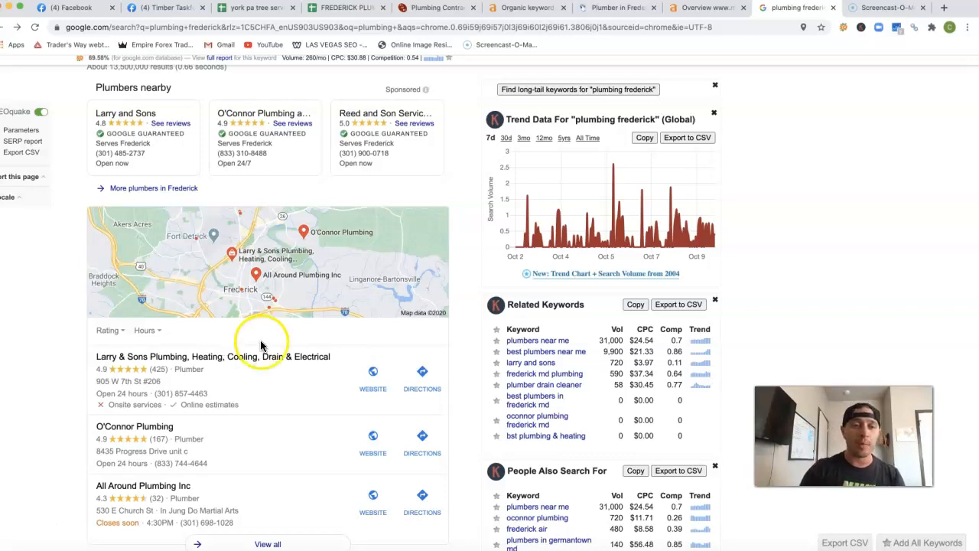
{"action": "scroll", "scroll_direction": "down", "scroll_amount": 3}
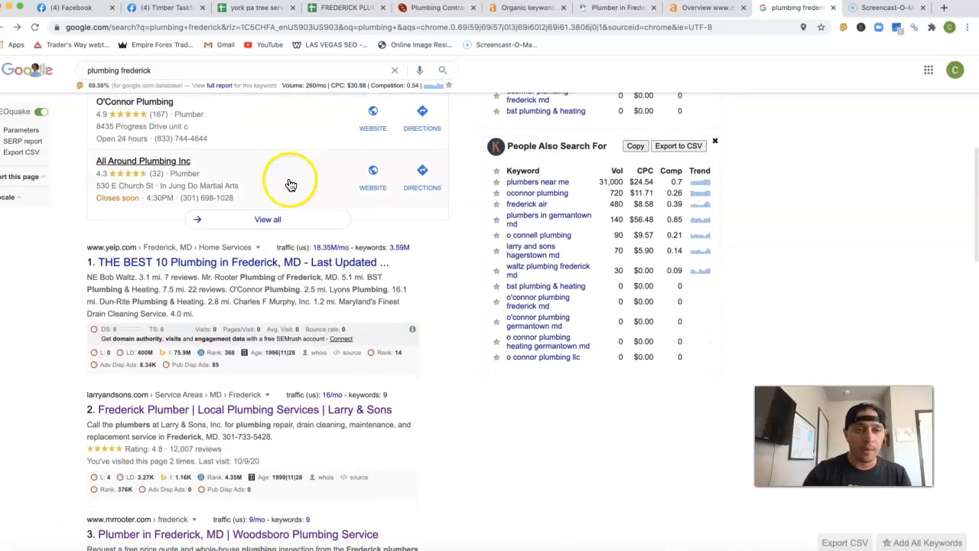
{"action": "scroll", "scroll_direction": "down", "scroll_amount": 3}
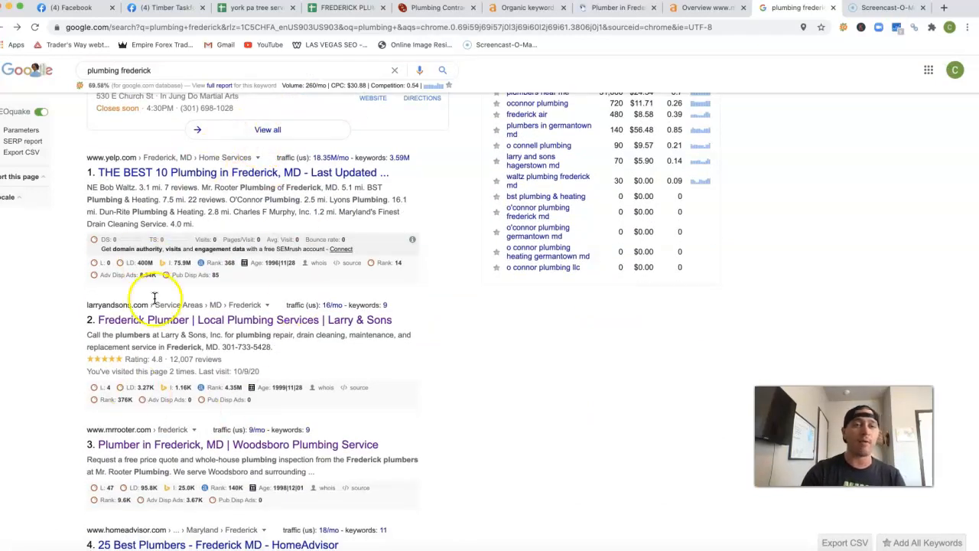